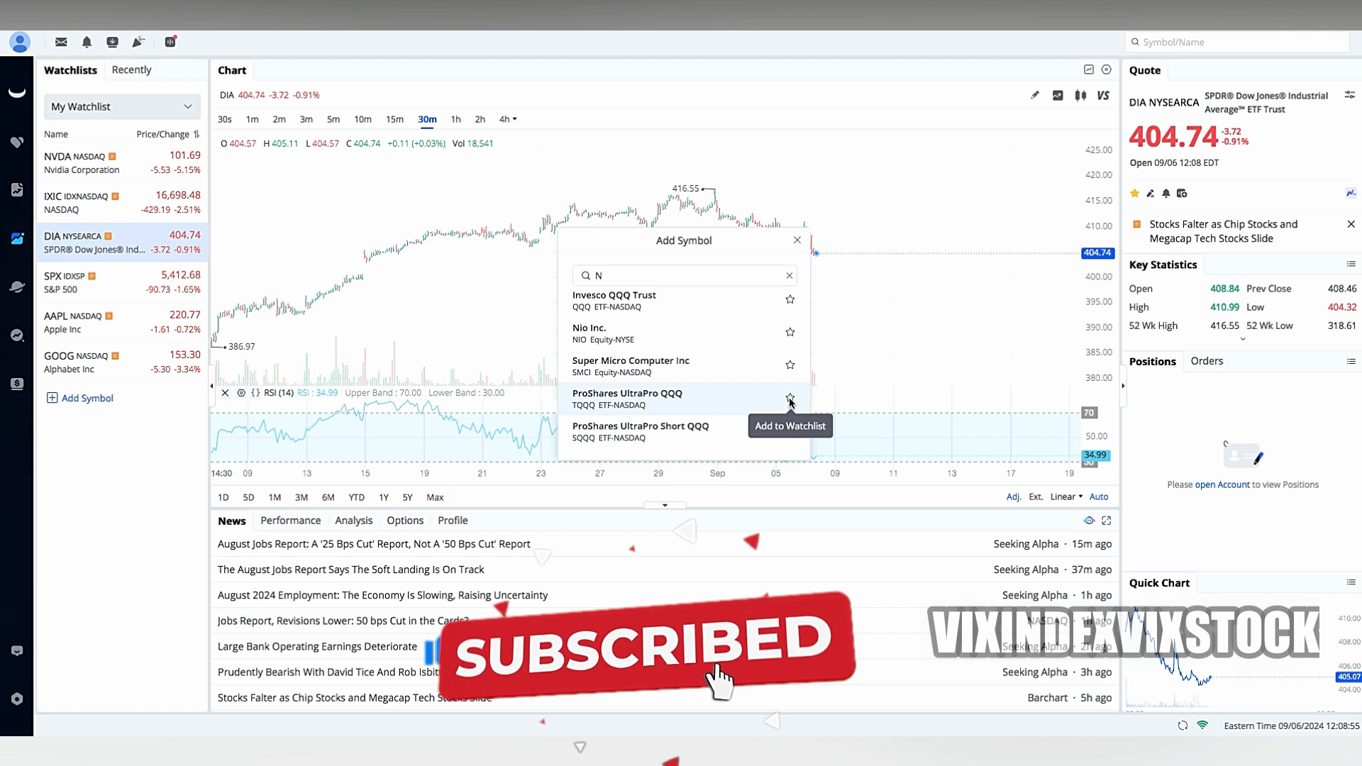
- Star TQQQ, SQQQ, NFLX and NKE in the 'N' symbol search, then close it
{"action": "left_click", "coordinate": [789, 398]}
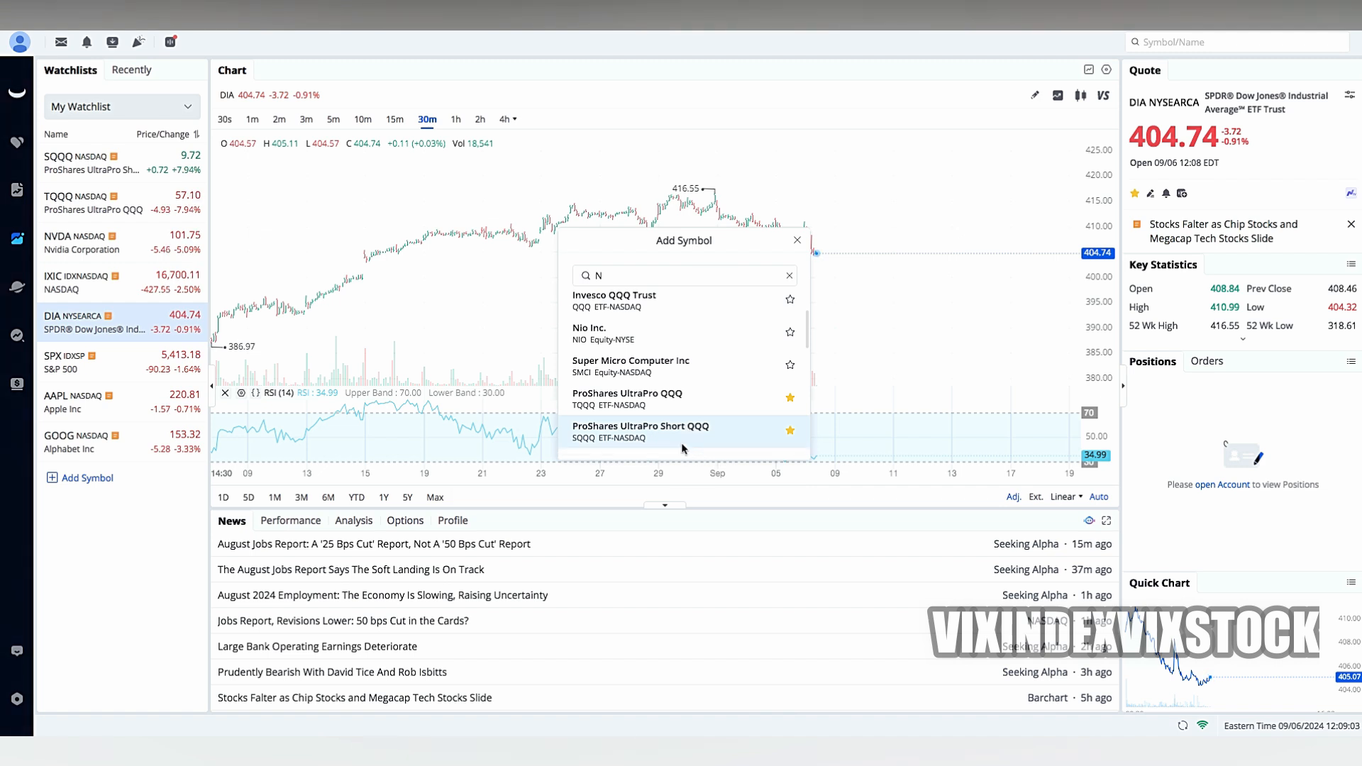
{"action": "scroll", "scroll_direction": "down", "scroll_amount": 3}
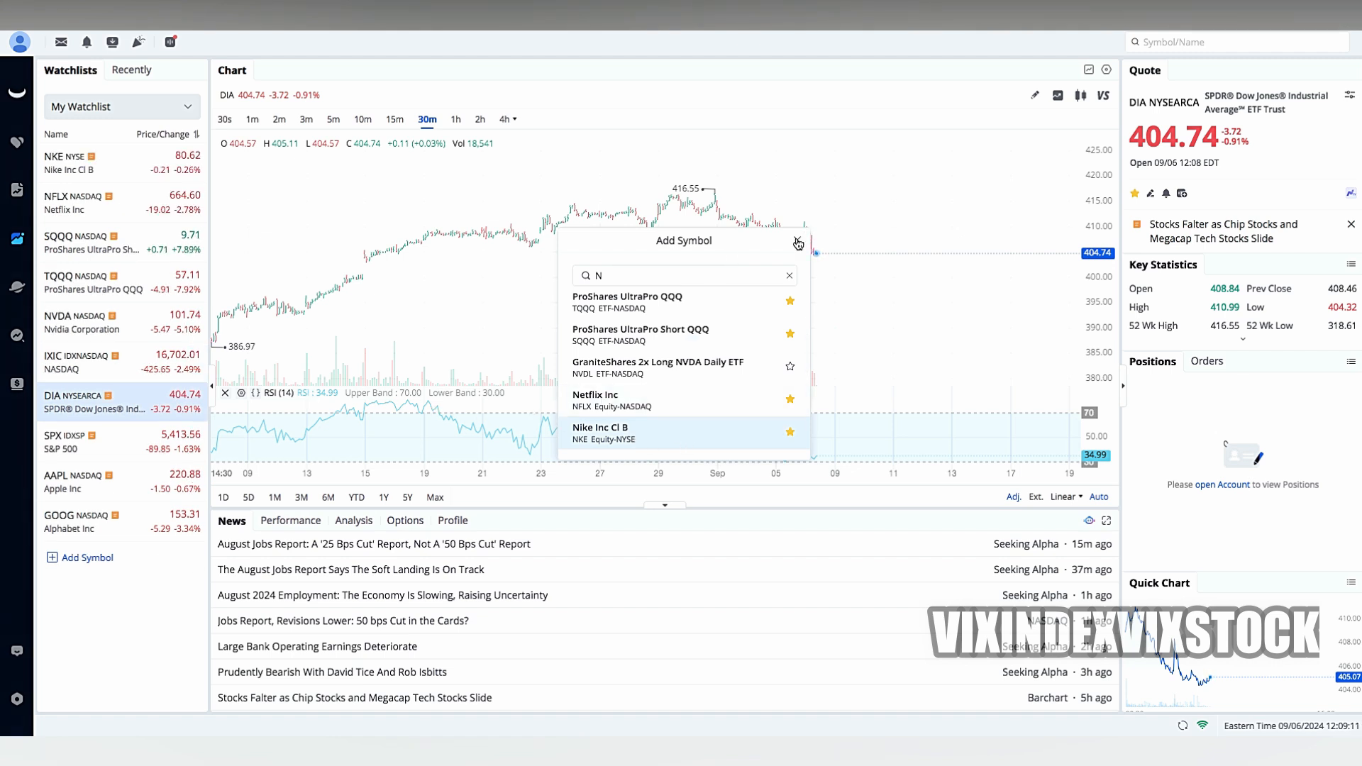
{"action": "left_click", "coordinate": [797, 243]}
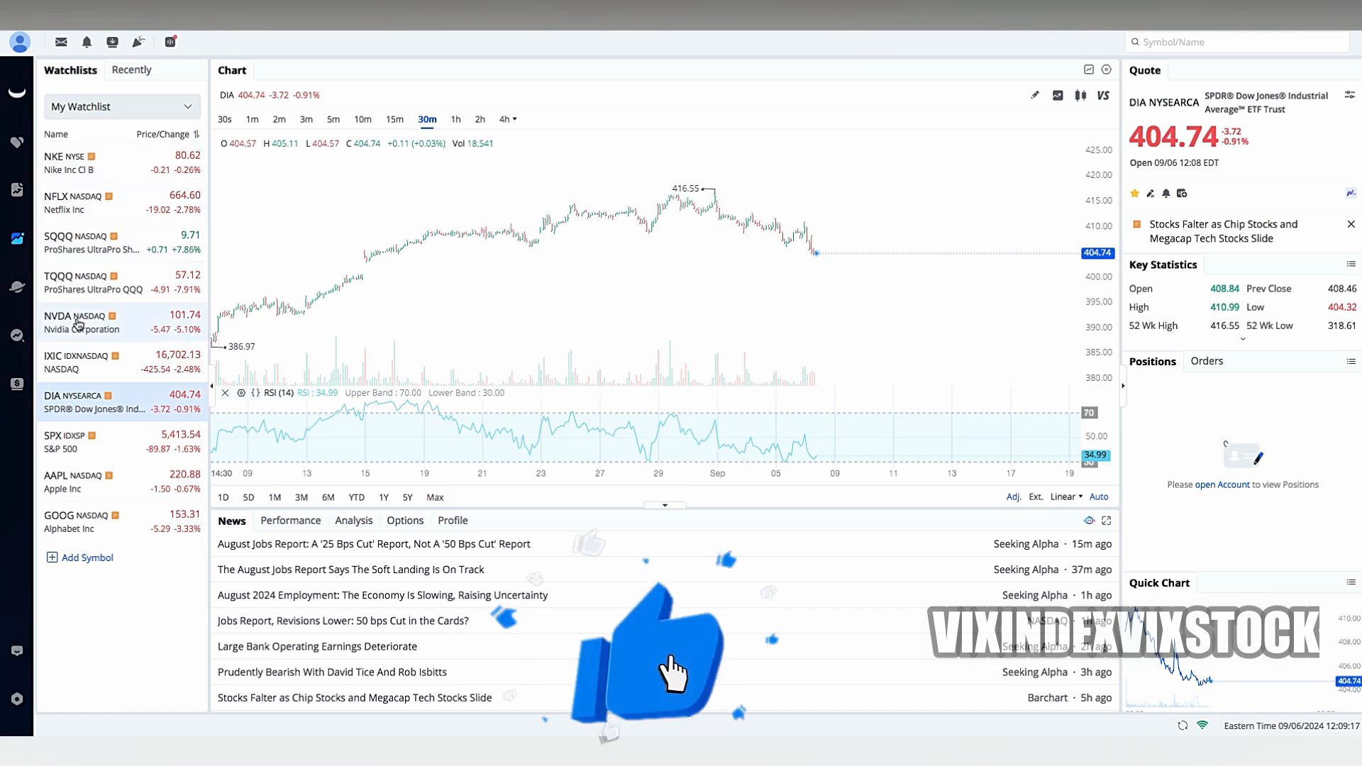
- Load NVDA from the watchlist onto the chart and list the interval options beside 4h
{"action": "left_click", "coordinate": [78, 322]}
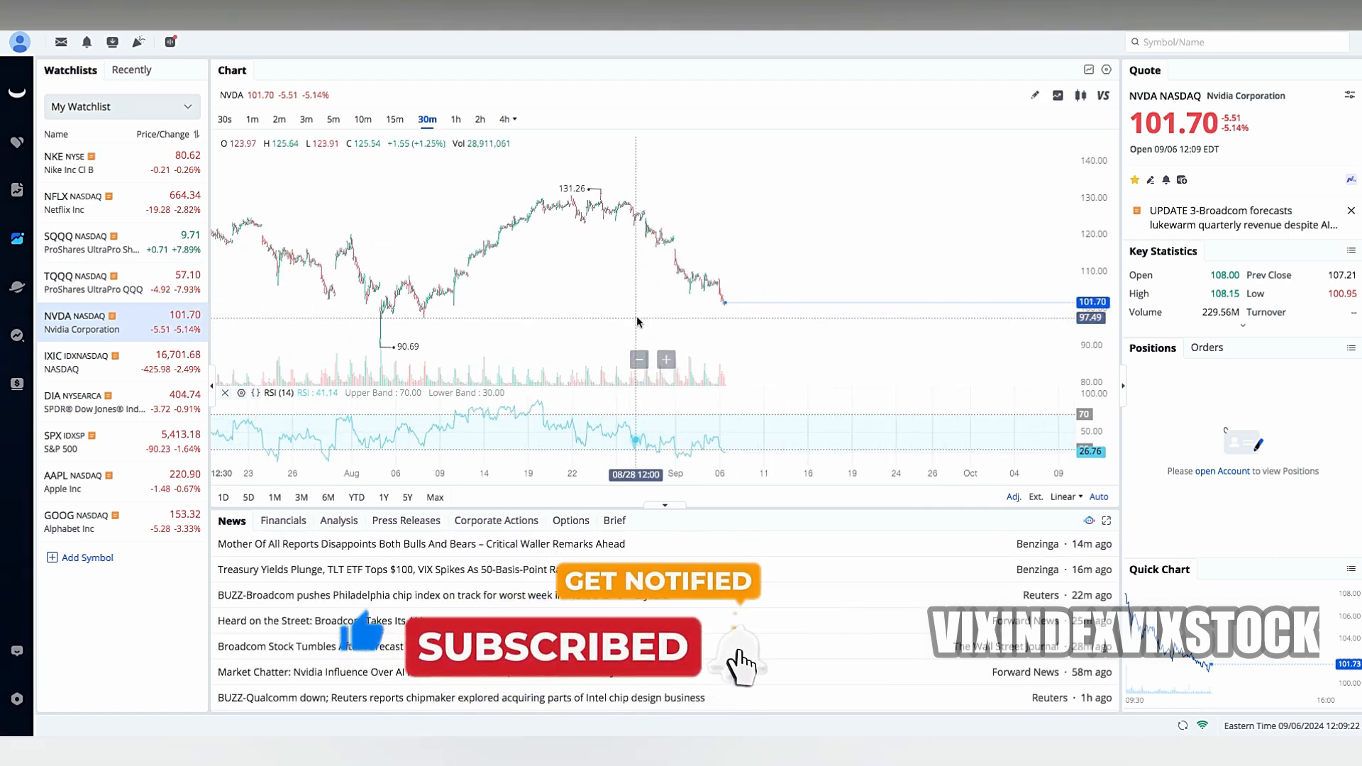
{"action": "left_click", "coordinate": [515, 119]}
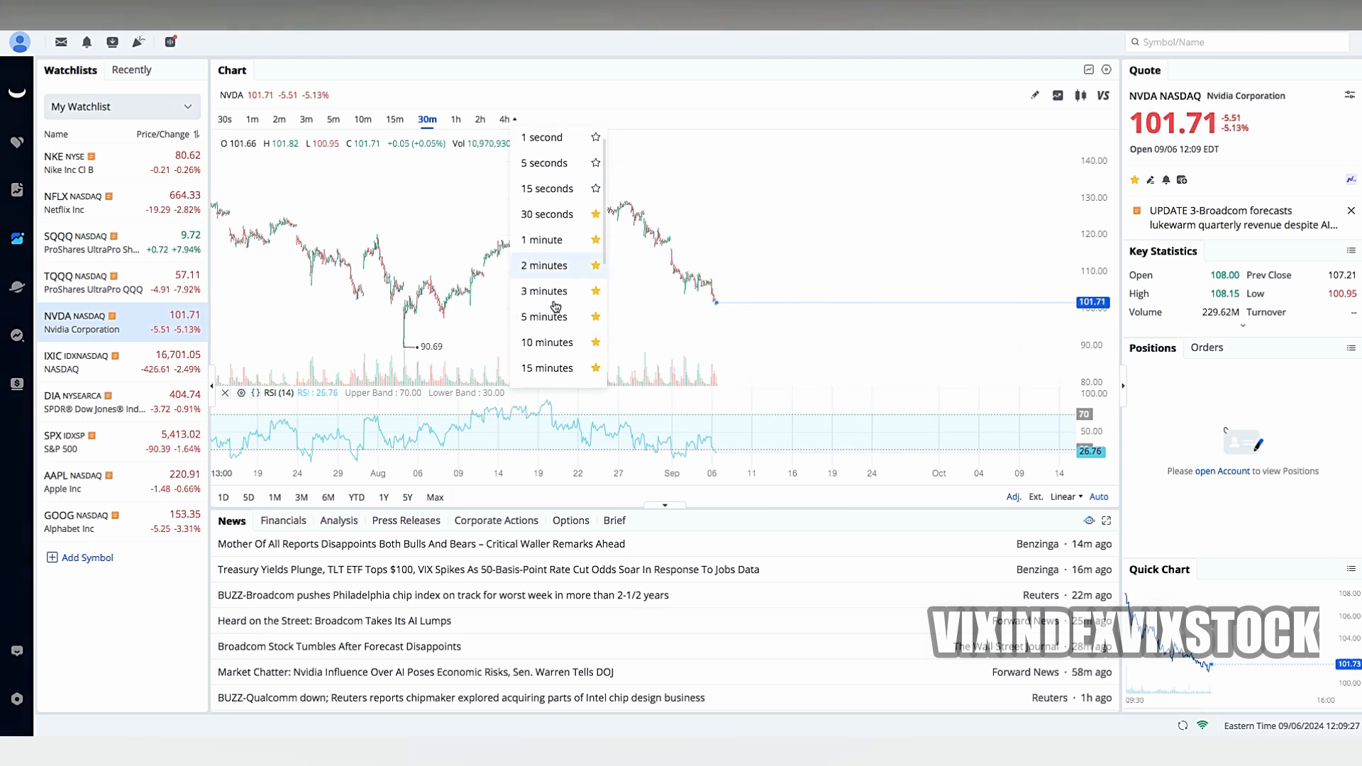
- Switch the NVDA chart interval to '1 day' from the interval dropdown
{"action": "scroll", "scroll_direction": "down", "scroll_amount": 3}
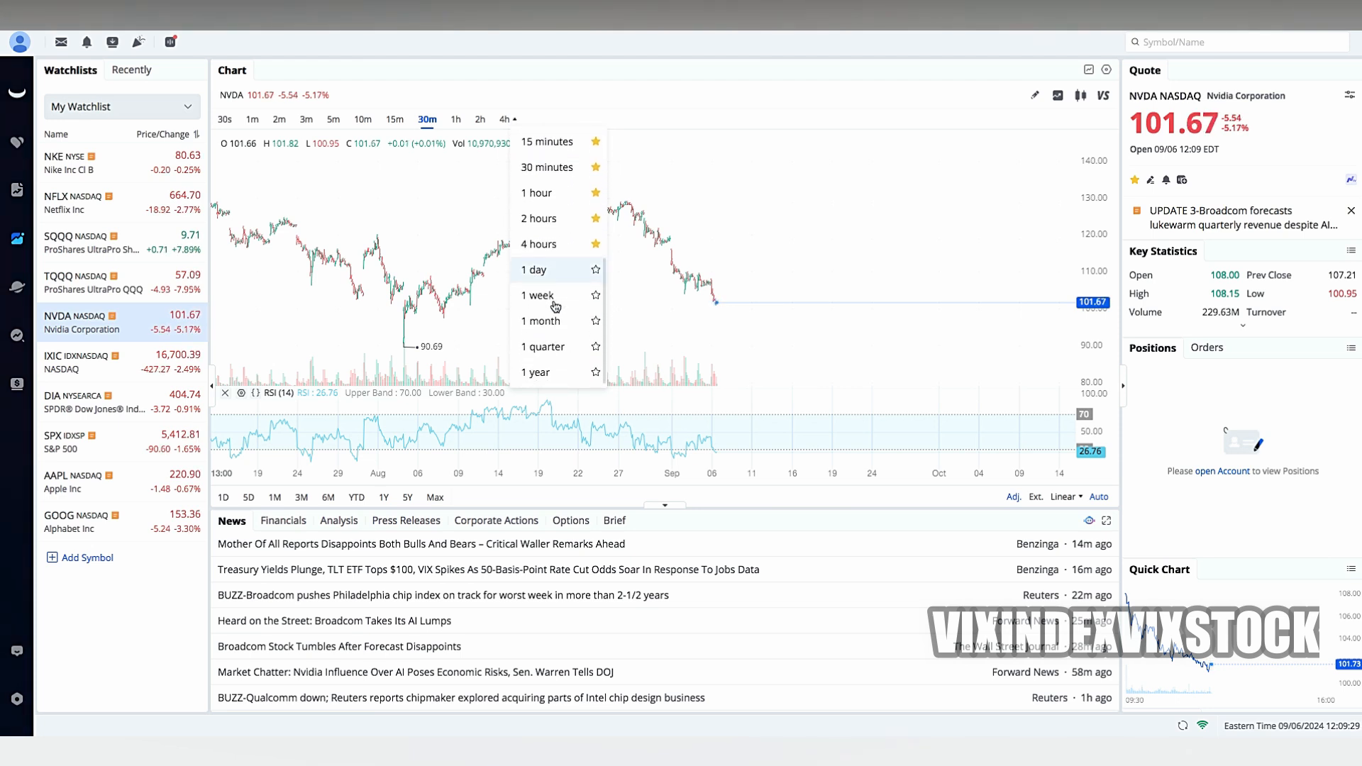
{"action": "left_click", "coordinate": [533, 269]}
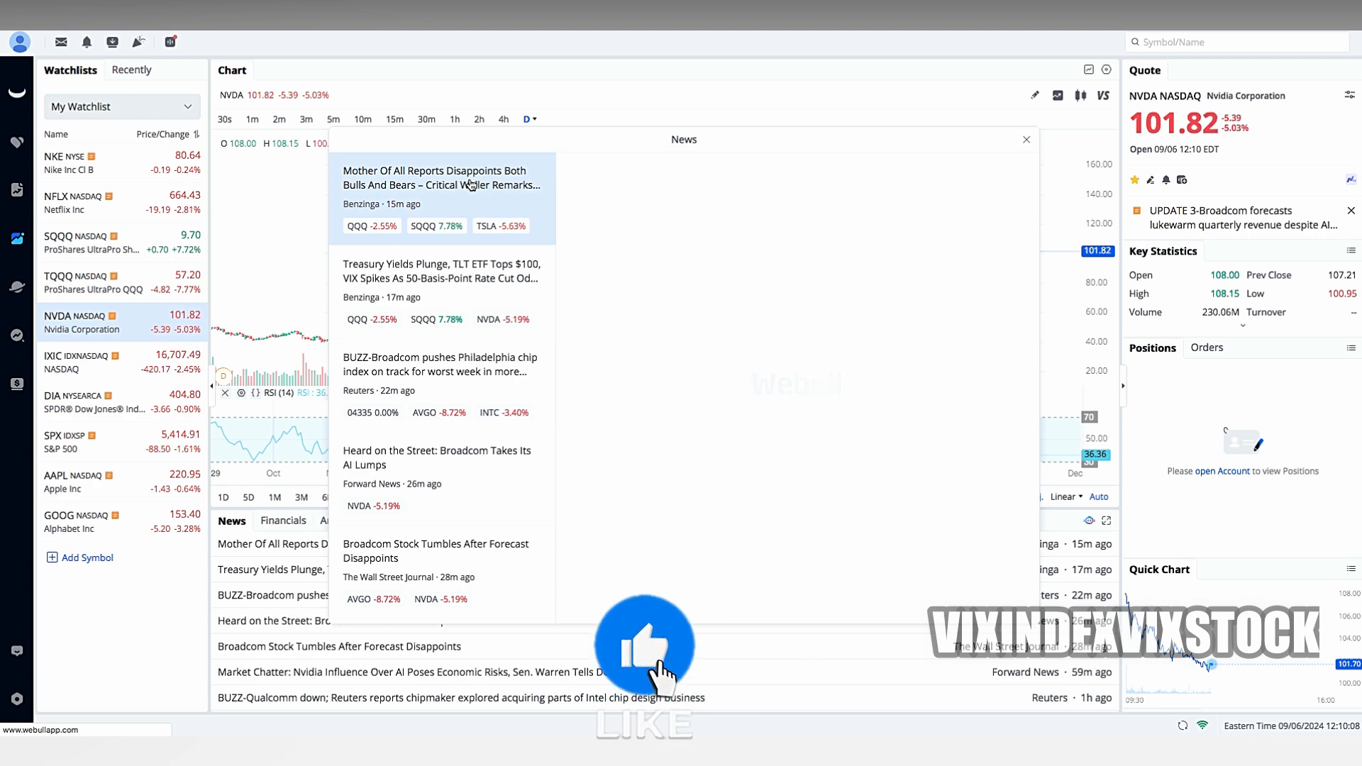
- Open the Benzinga 'Mother Of All Reports' article and scroll through its text
{"action": "left_click", "coordinate": [441, 177]}
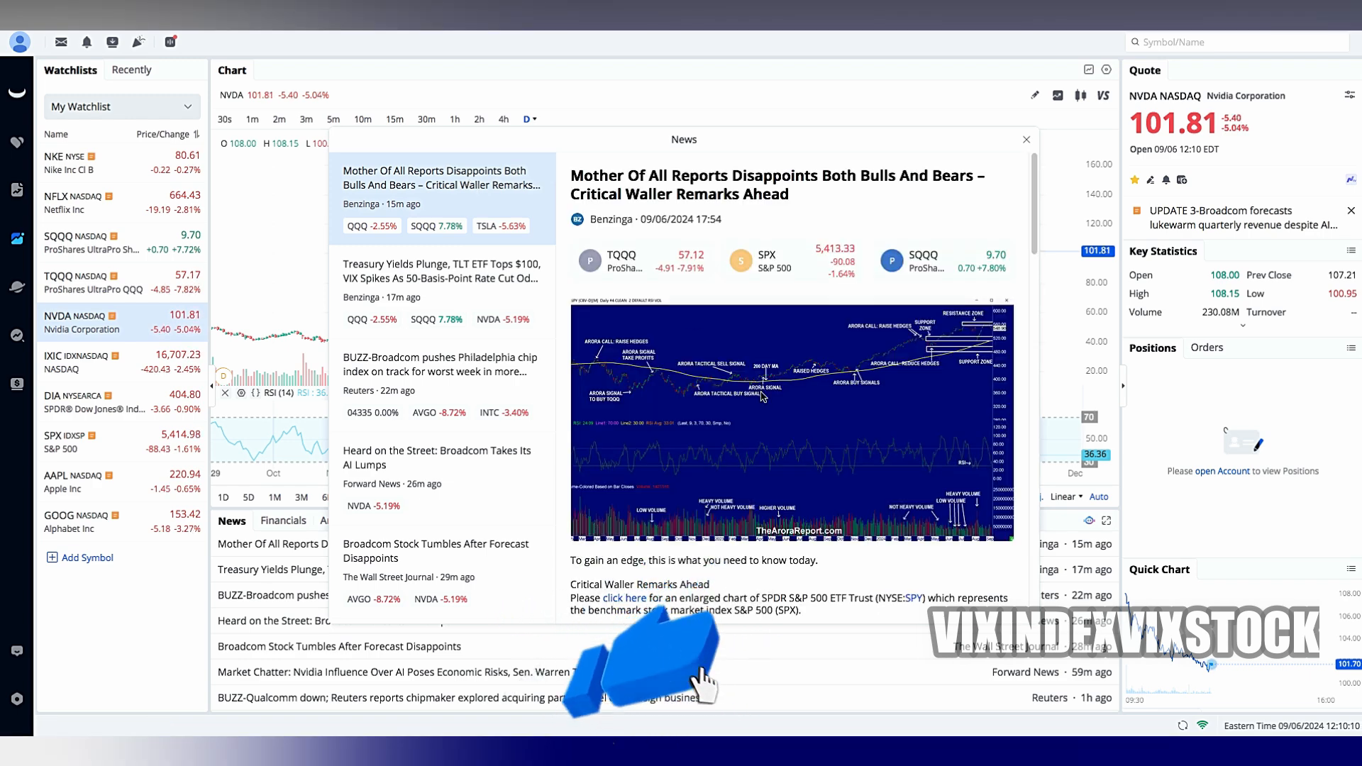
{"action": "scroll", "scroll_direction": "down", "scroll_amount": 3}
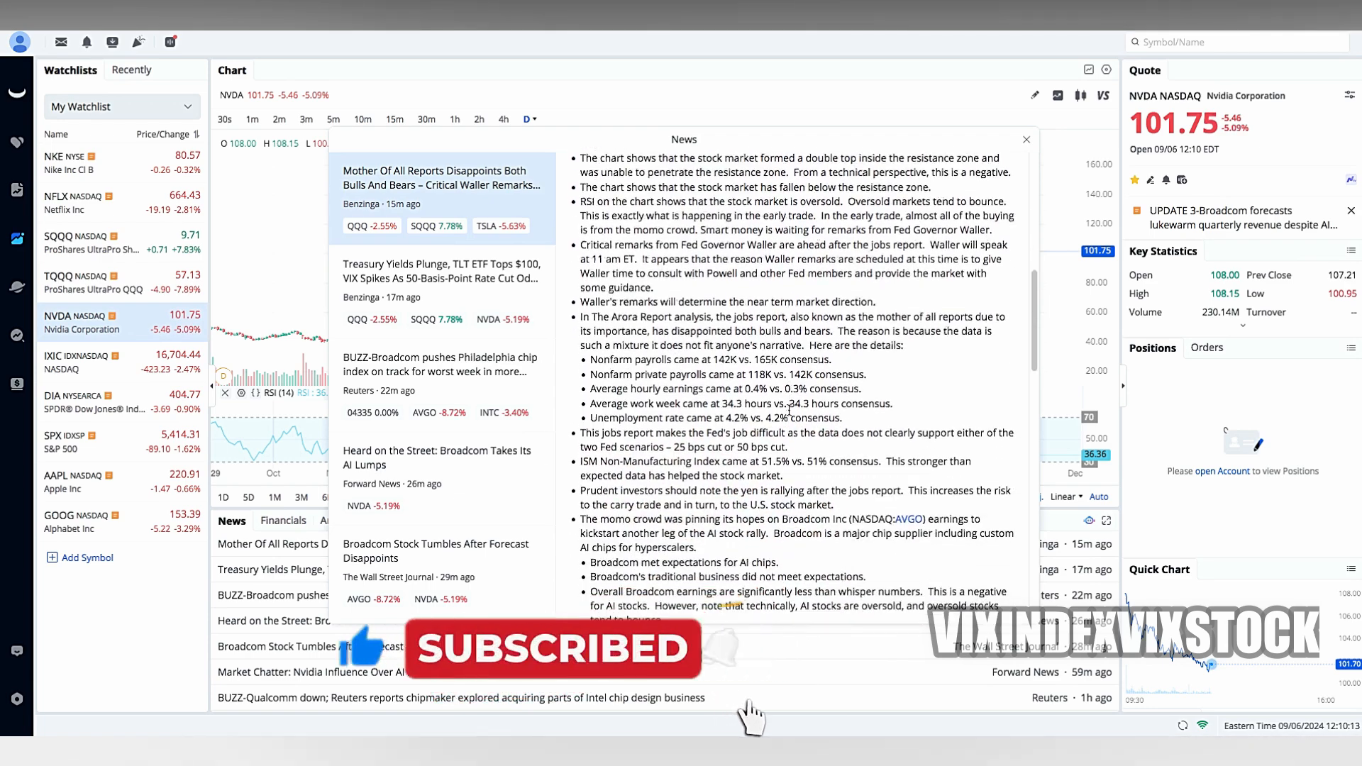
{"action": "scroll", "scroll_direction": "down", "scroll_amount": 3}
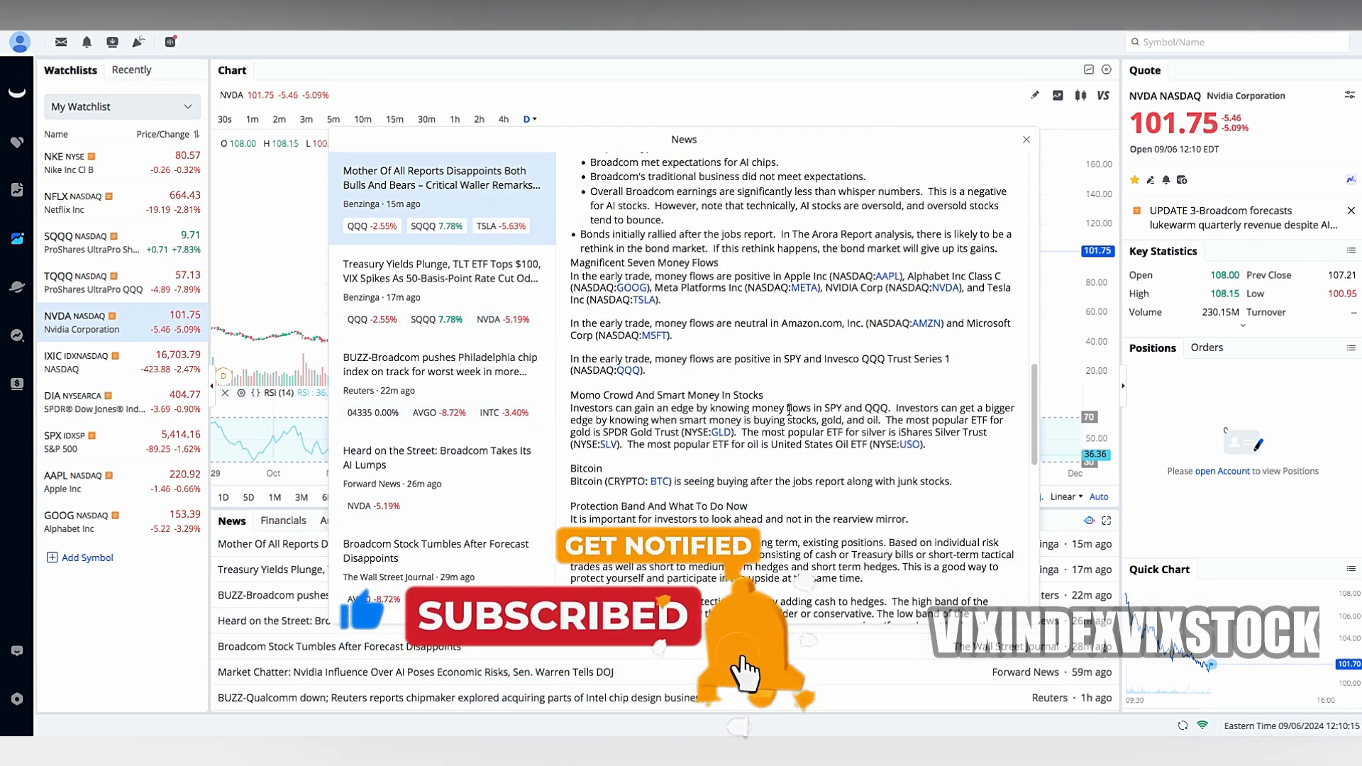